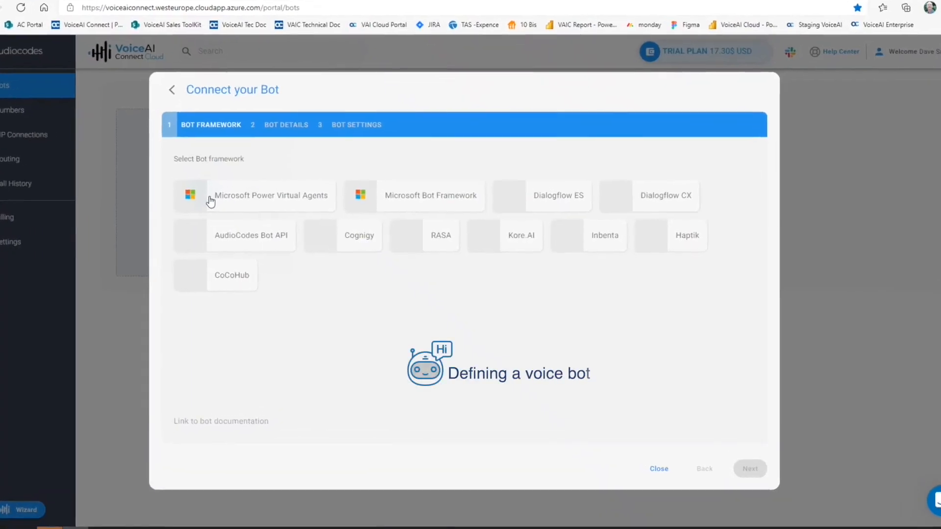
Choose Microsoft Power Virtual Agents as the framework and begin entering Pizza Bot's details and secret
{"action": "left_click", "coordinate": [271, 195]}
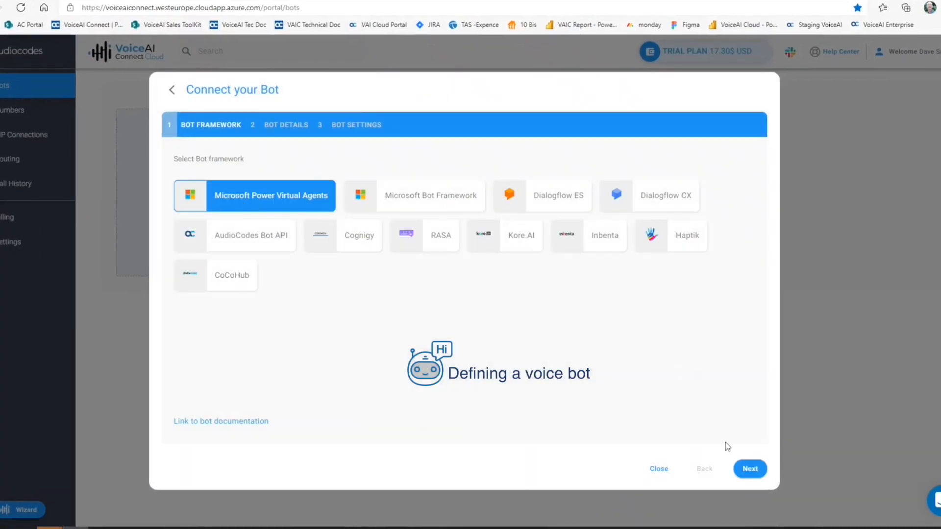
{"action": "left_click", "coordinate": [749, 469]}
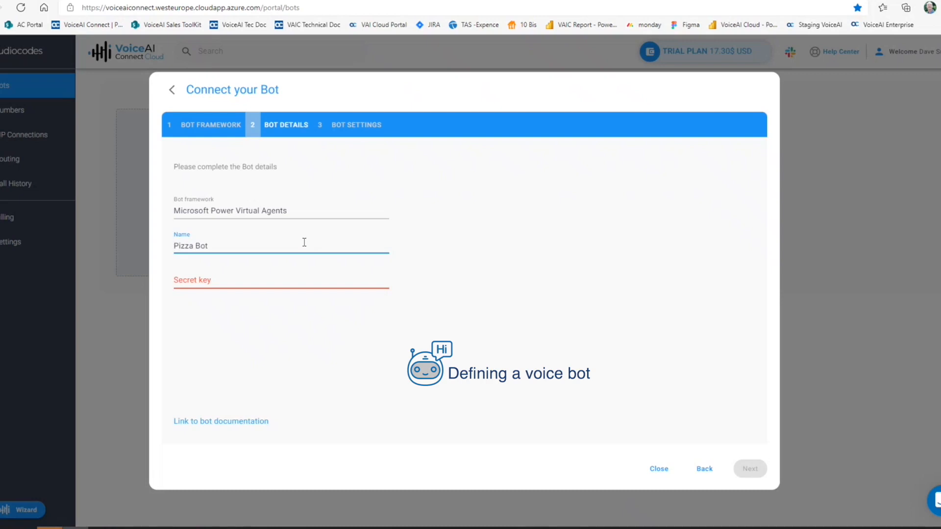
{"action": "left_click", "coordinate": [749, 469]}
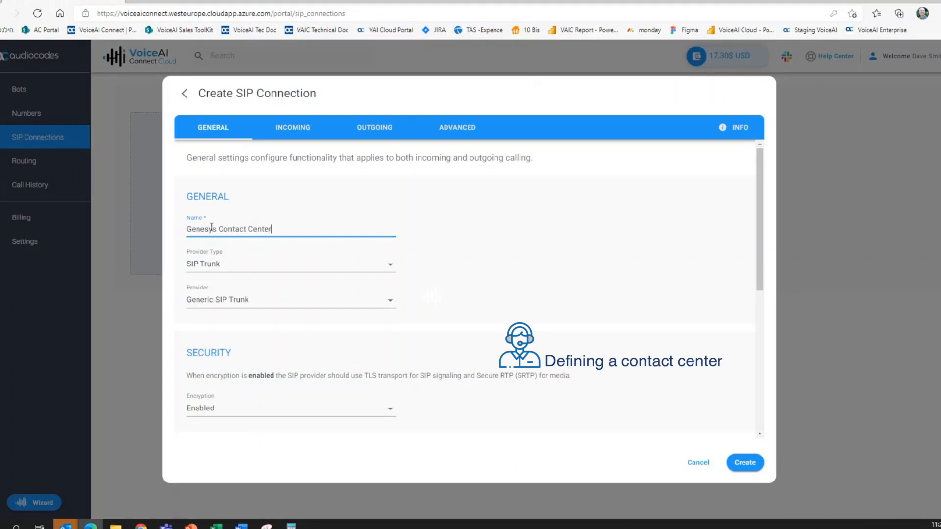
Name the SIP connection Genesys Contact Center and move to its Incoming FQDN authentication settings
{"action": "left_click", "coordinate": [745, 463]}
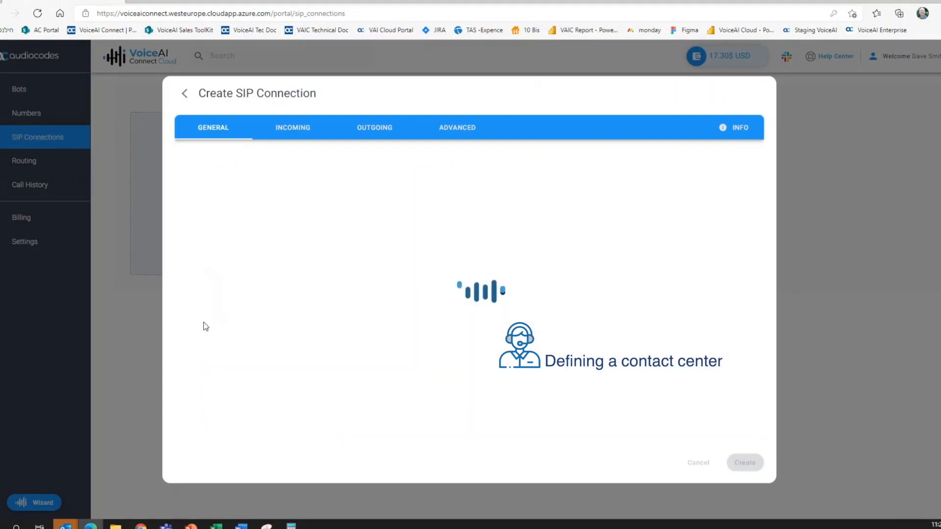
{"action": "left_click", "coordinate": [292, 127]}
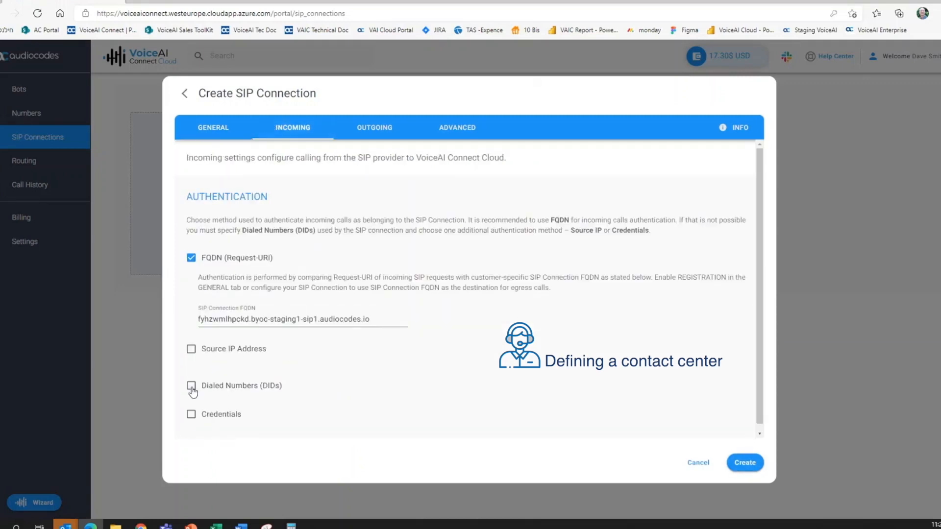
{"action": "left_click", "coordinate": [743, 461]}
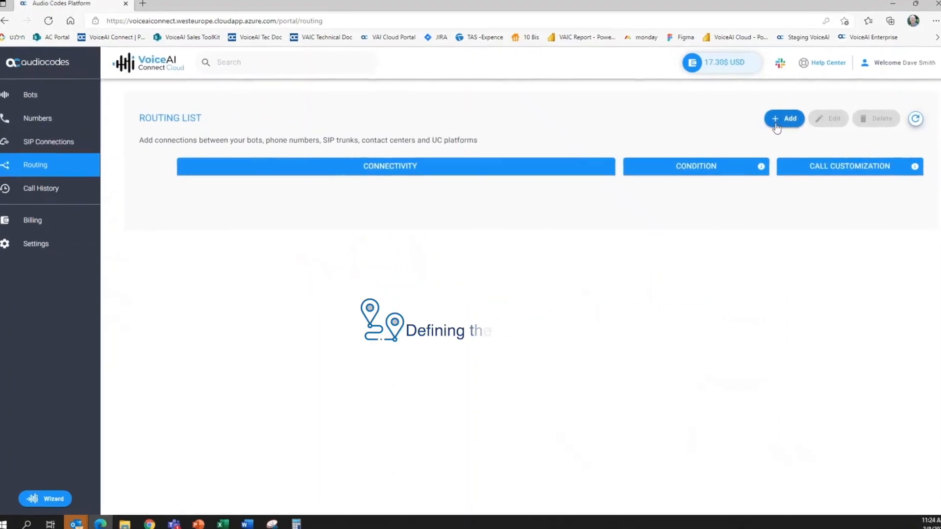
Add an inbound routing rule connecting Pizza Bot with Genesys Contact Center
{"action": "left_click", "coordinate": [784, 119]}
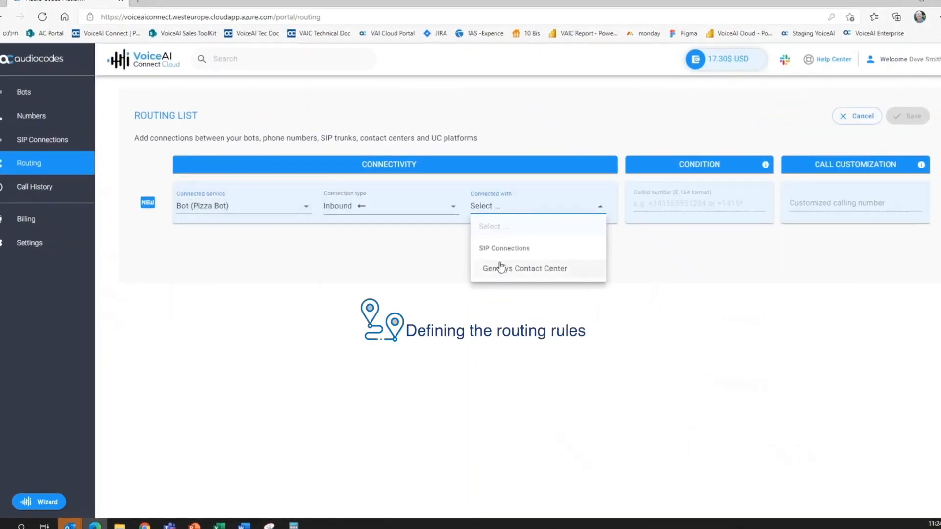
{"action": "left_click", "coordinate": [523, 268]}
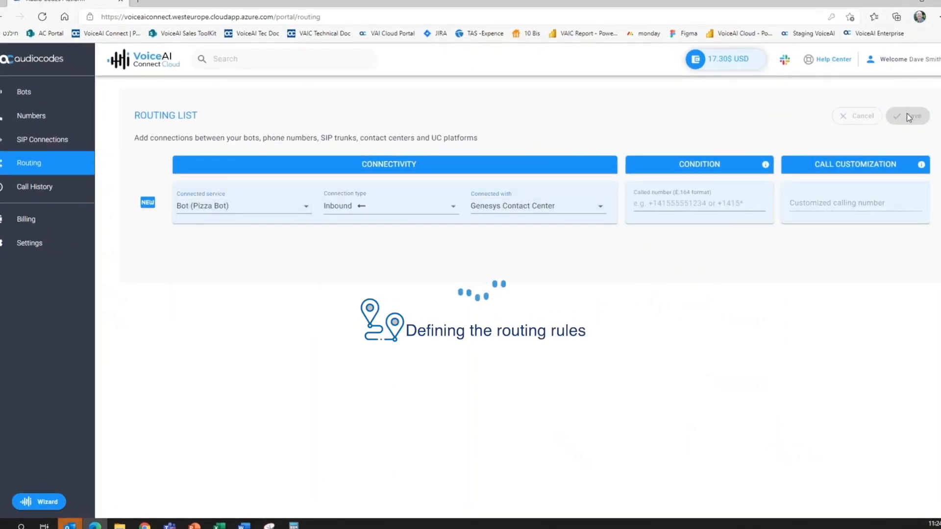